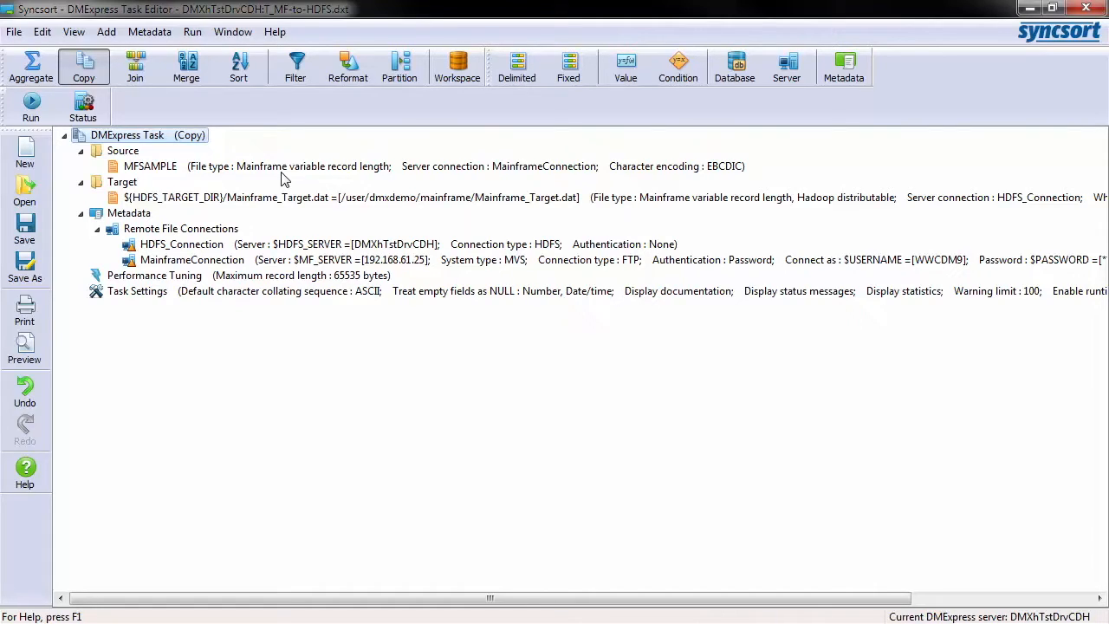
{"action": "mouse_move", "coordinate": [269, 221]}
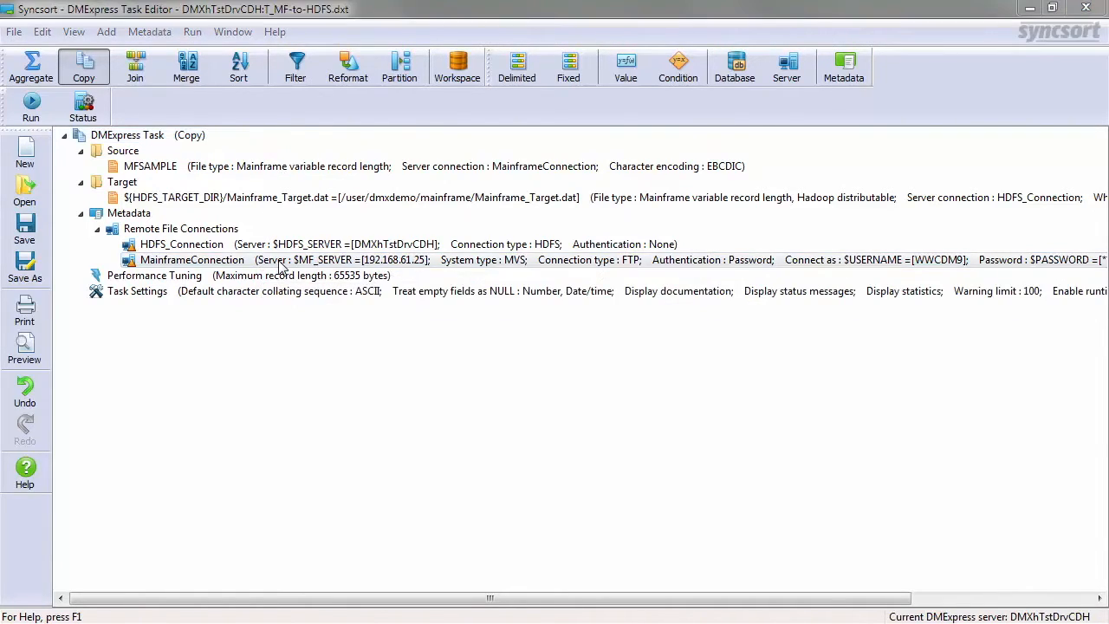
Review the mainframe connection, MFSAMPLE source and Mainframe_Target.dat target settings without changes
{"action": "double_click", "coordinate": [191, 260]}
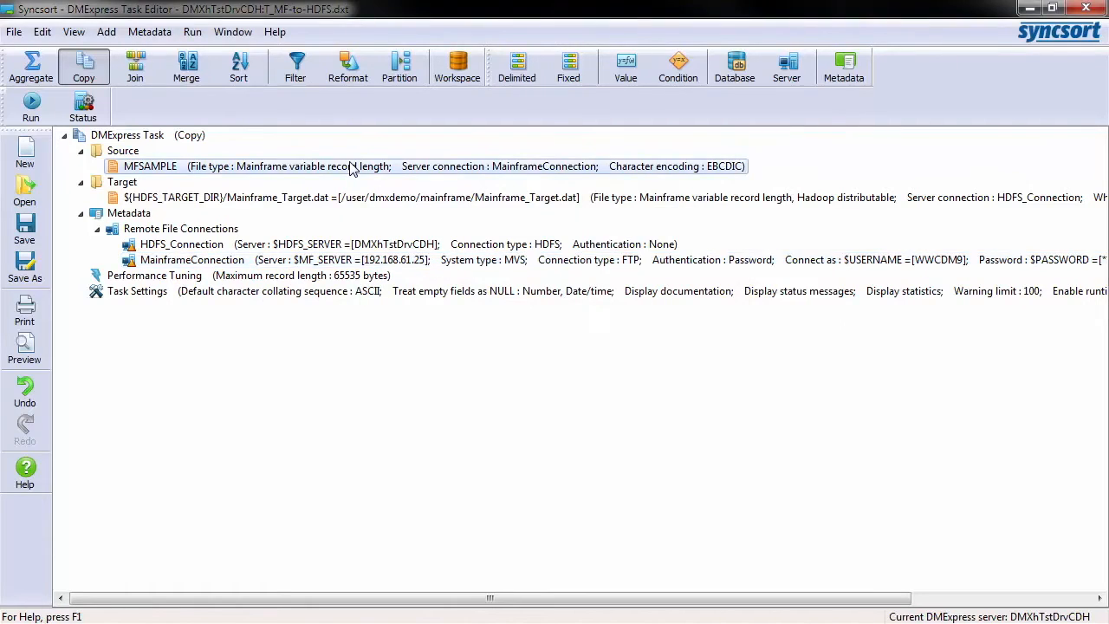
{"action": "double_click", "coordinate": [150, 166]}
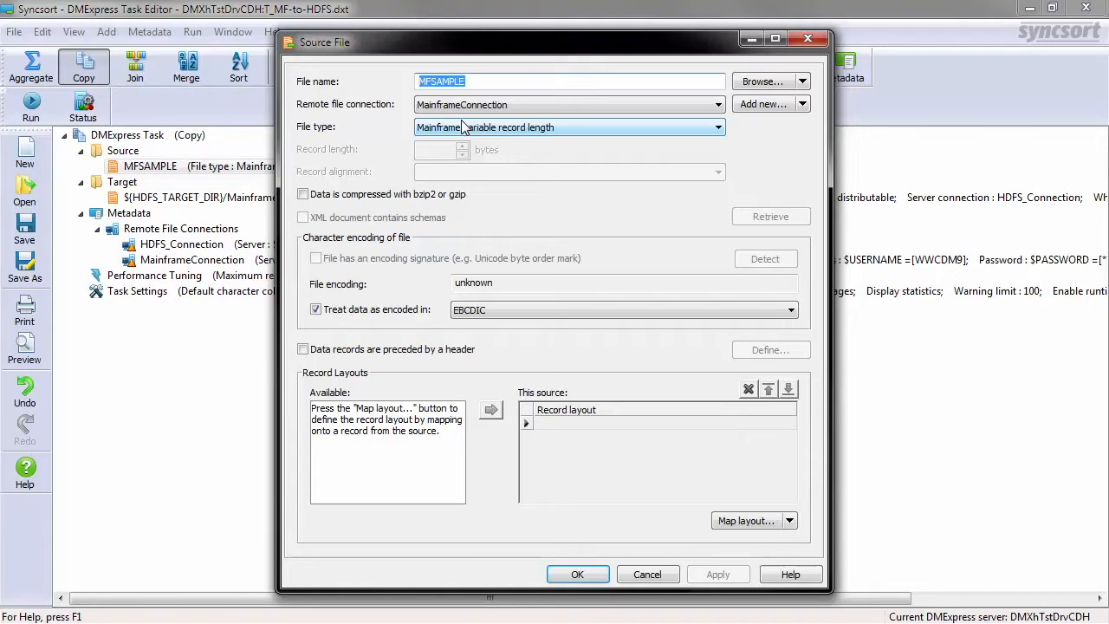
{"action": "mouse_move", "coordinate": [650, 555]}
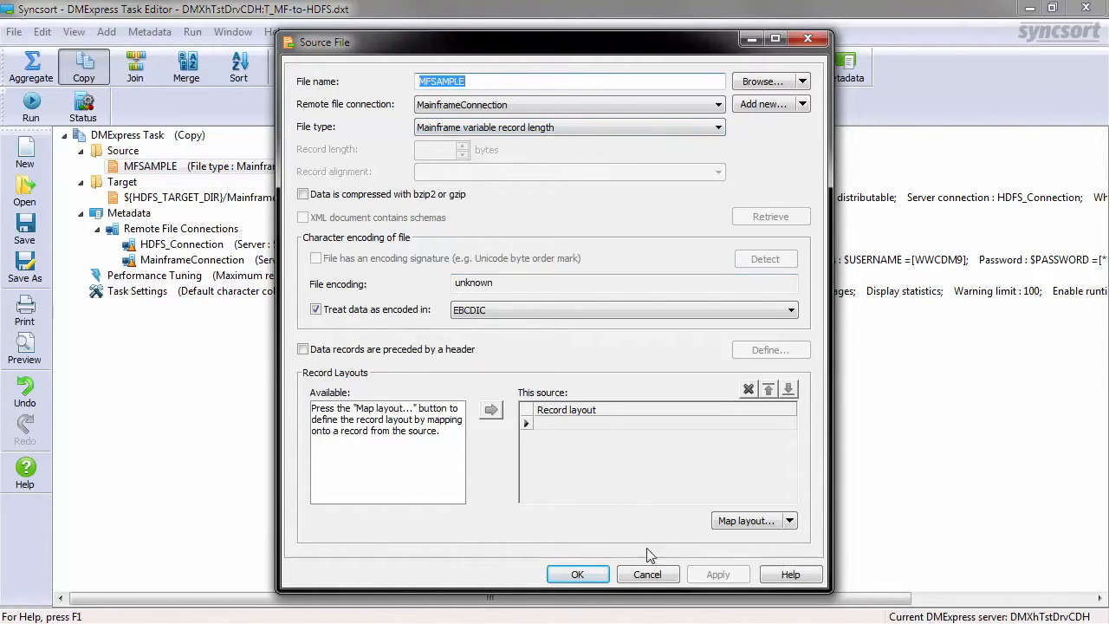
{"action": "left_click", "coordinate": [577, 573]}
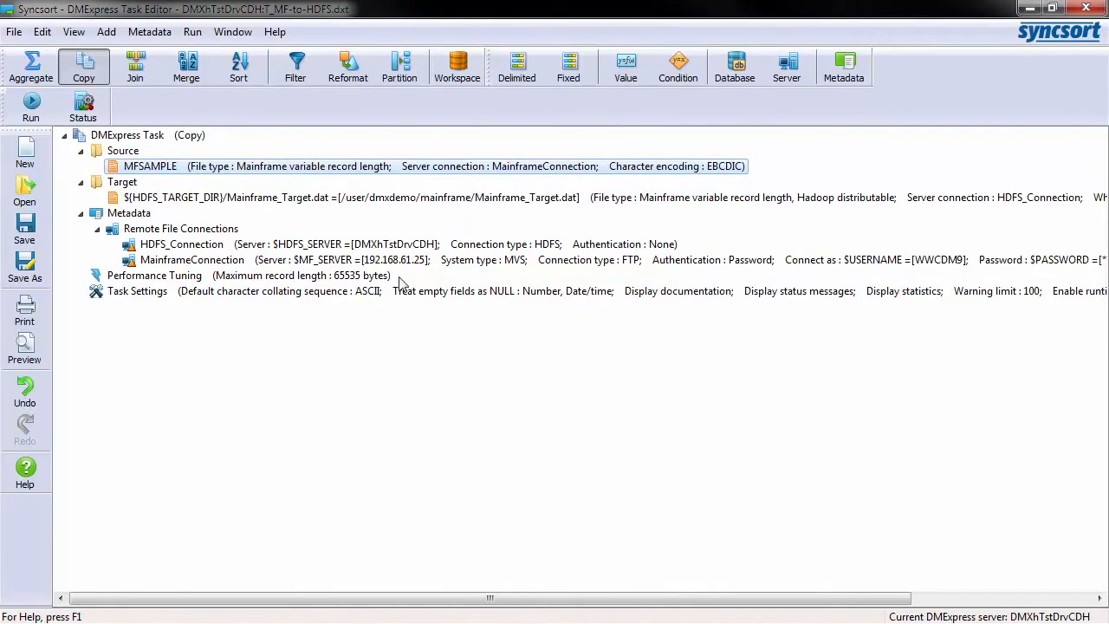
{"action": "double_click", "coordinate": [347, 197]}
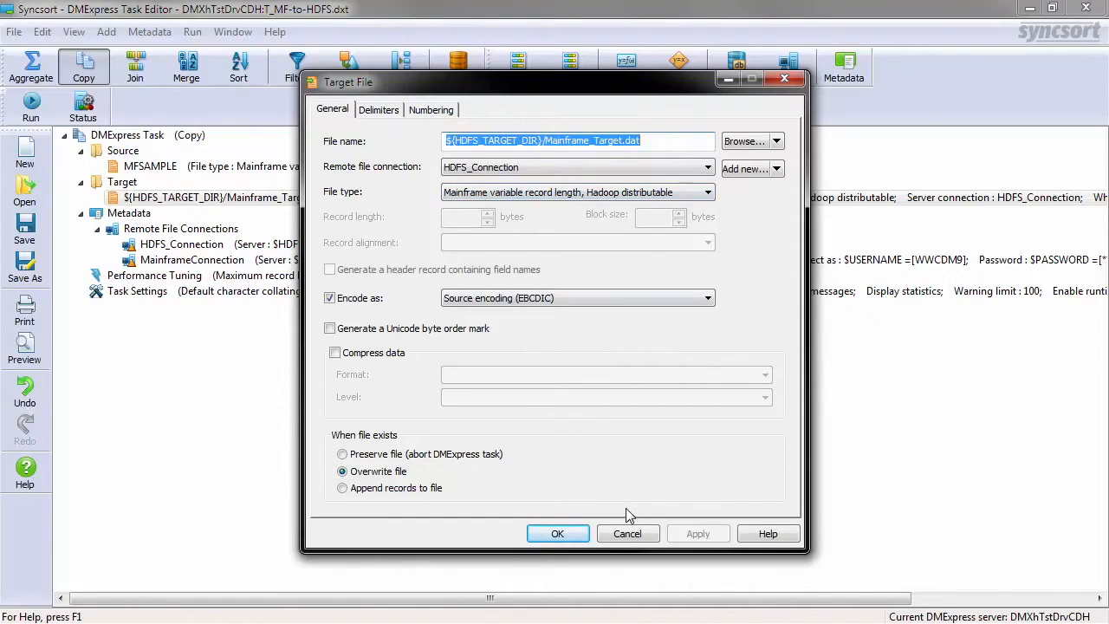
{"action": "left_click", "coordinate": [557, 532]}
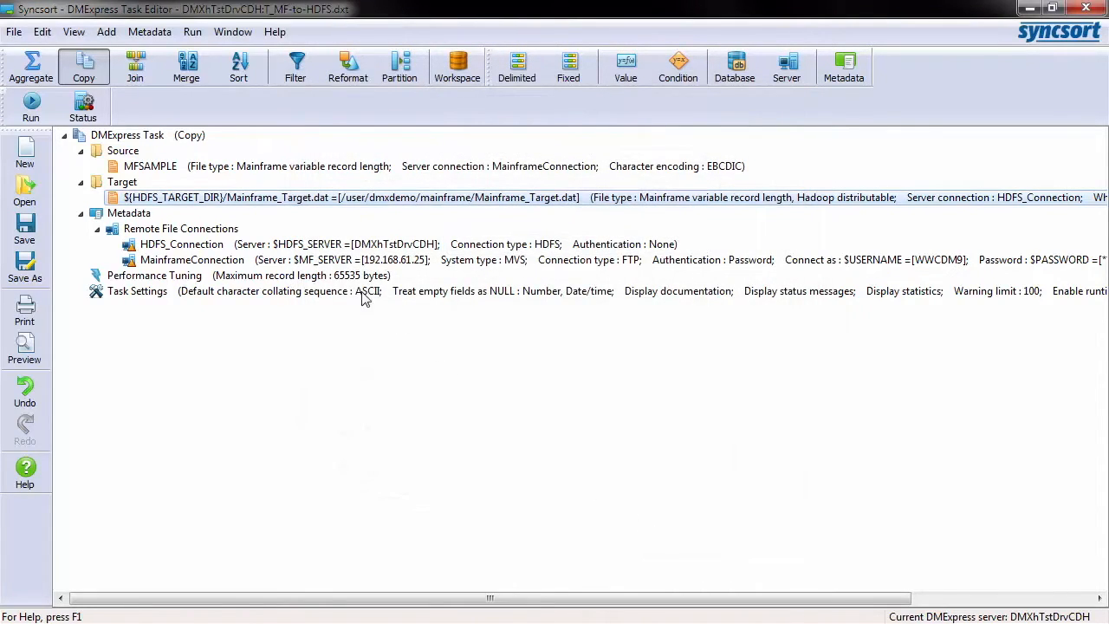
Test-run the copy task on the DMXhTstDrvCDH server and confirm its Success status
{"action": "left_click", "coordinate": [30, 106]}
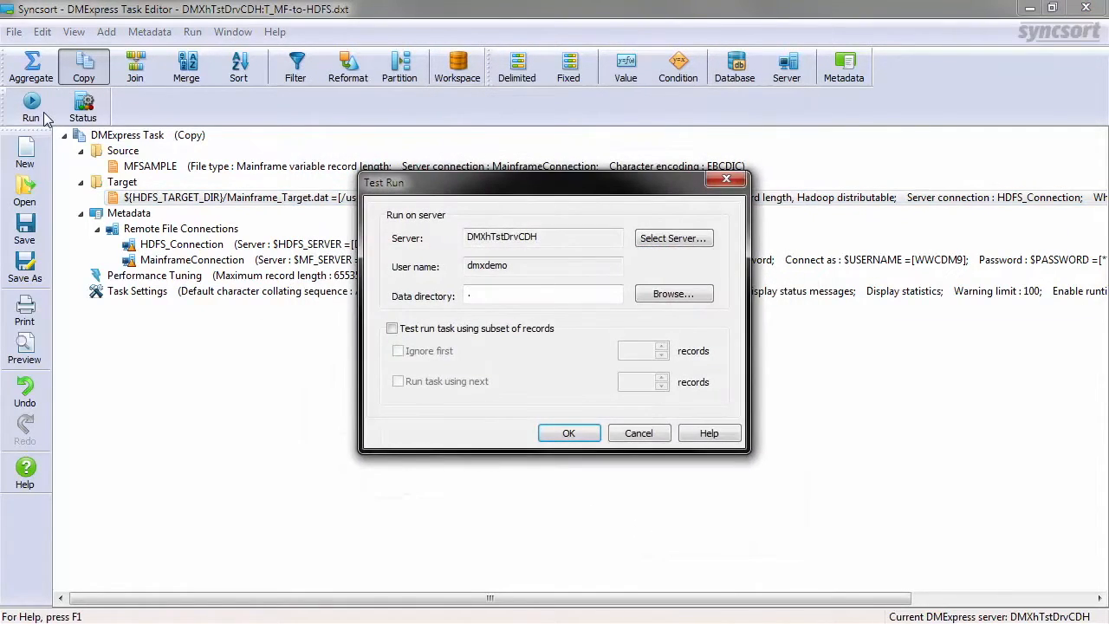
{"action": "left_click", "coordinate": [568, 432]}
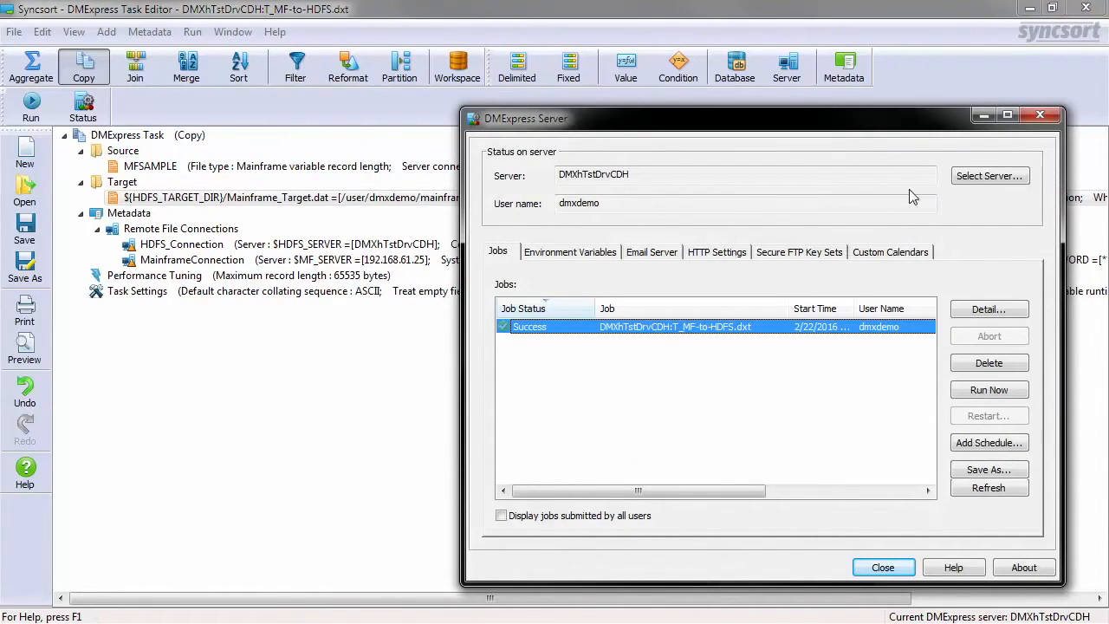
{"action": "left_click", "coordinate": [882, 568]}
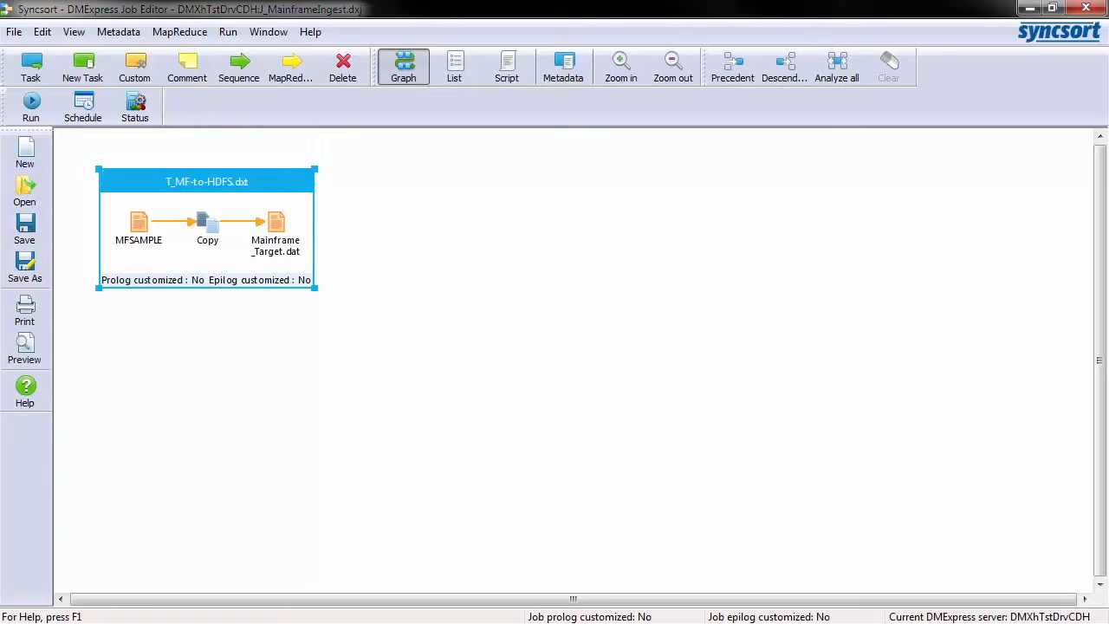
Open the T_MF-to-HDFS task from the job graph to reach T_Read_MF's Mainframe_Target.dat source
{"action": "double_click", "coordinate": [207, 225]}
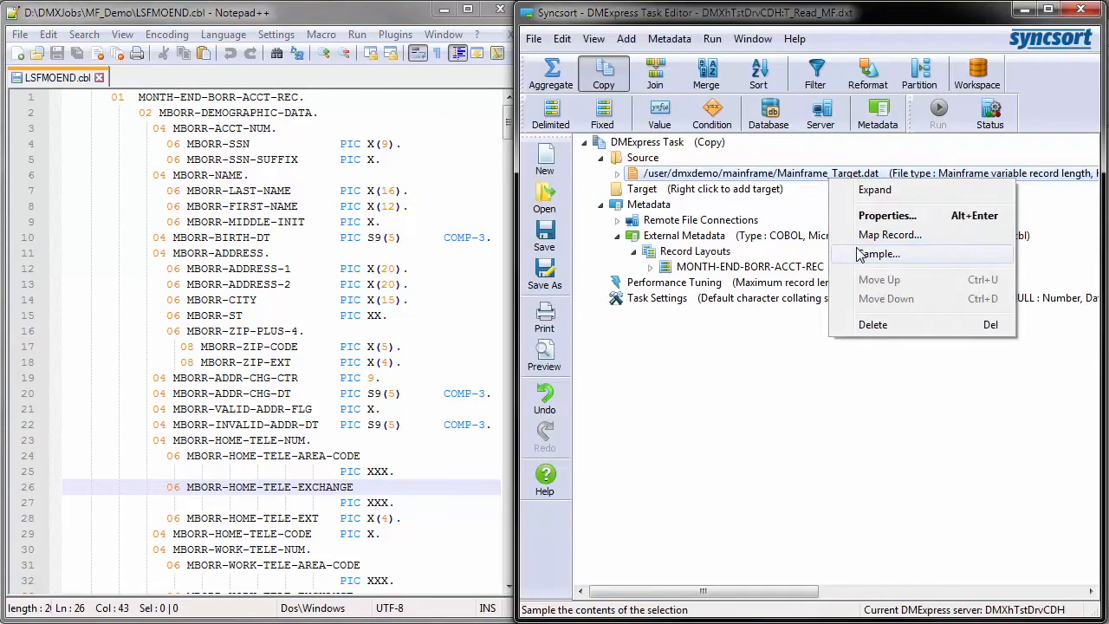
Sample Mainframe_Target.dat through the MONTH-END-BORR-ACCT-REC layout and scroll the parsed records
{"action": "left_click", "coordinate": [879, 253]}
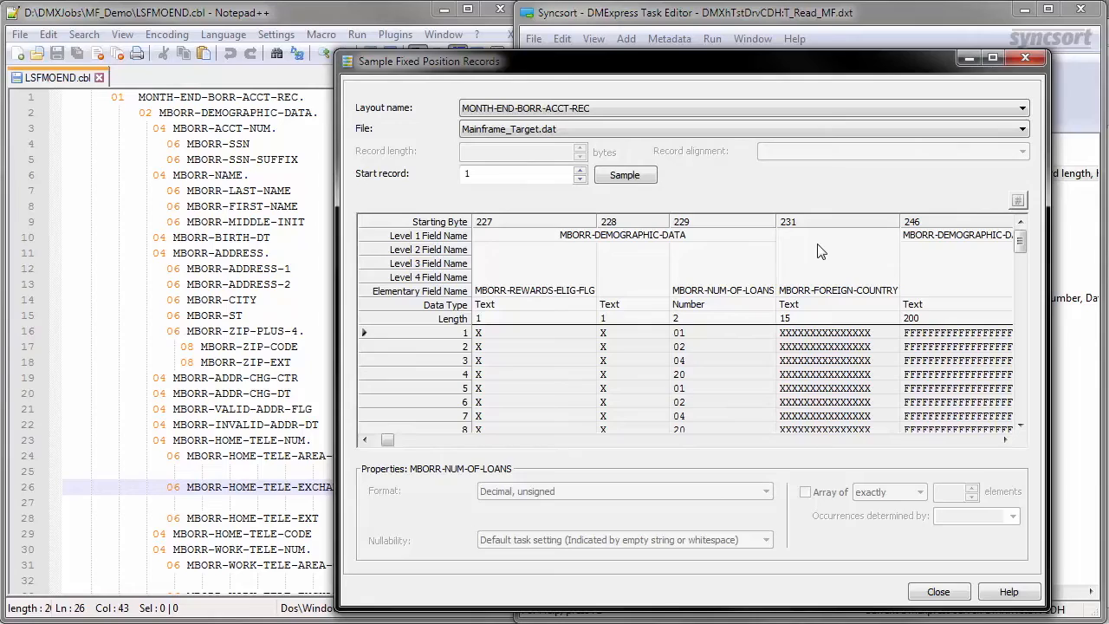
{"action": "mouse_move", "coordinate": [749, 352]}
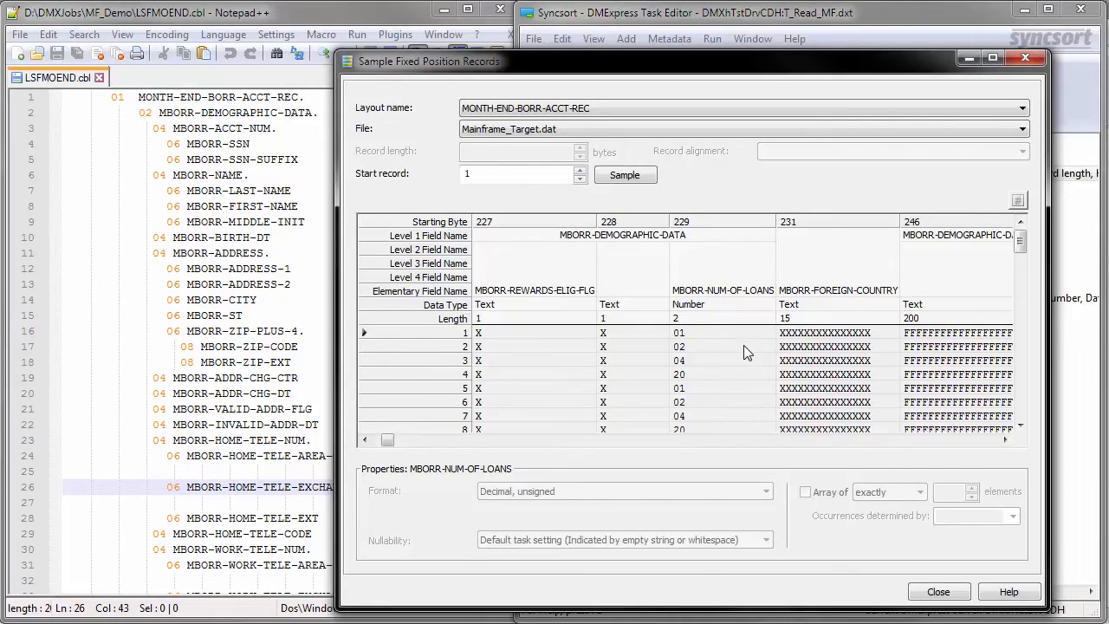
{"action": "scroll", "scroll_direction": "down", "scroll_amount": 3}
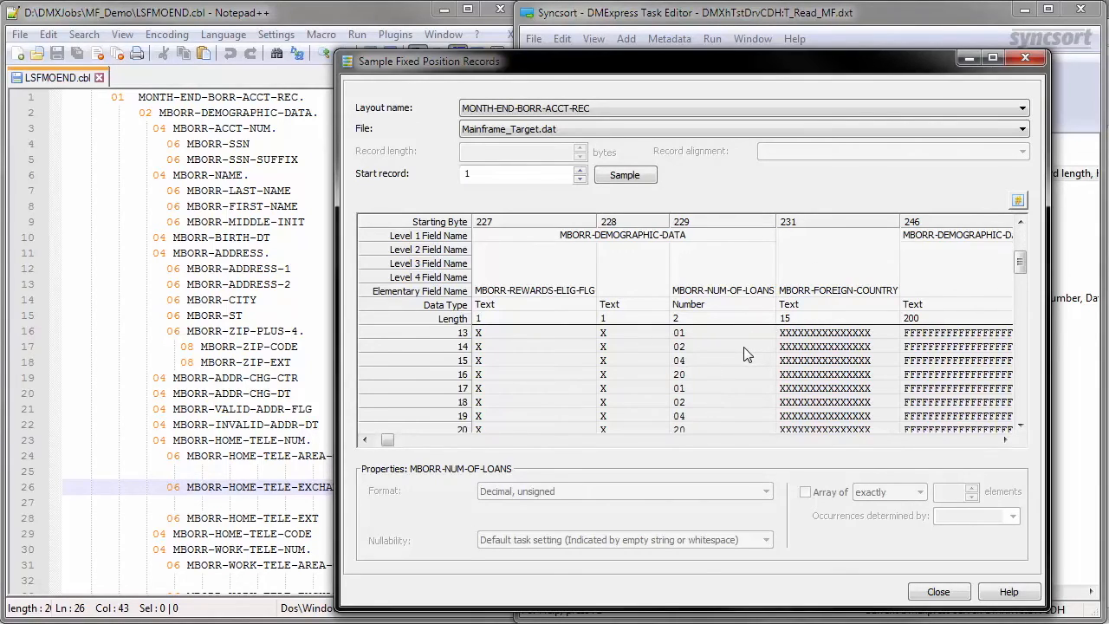
{"action": "scroll", "scroll_direction": "down", "scroll_amount": 3}
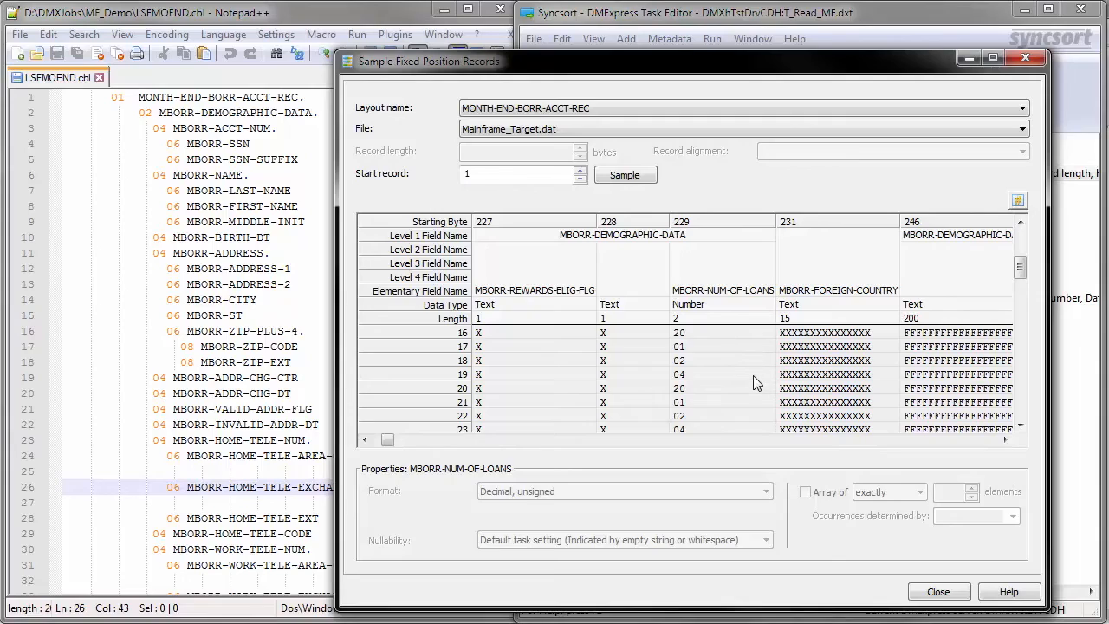